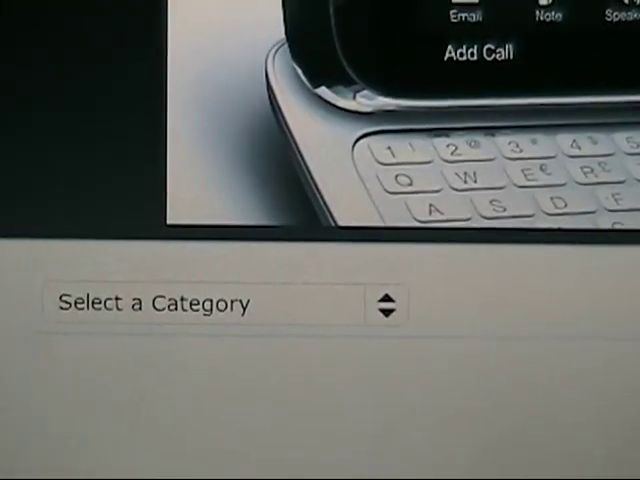
# Step: Extract the DREAIMG-RC29 archive on the removable disk, producing DREAIMG.nbh and a __MACOSX folder
pyautogui.click(225, 303)
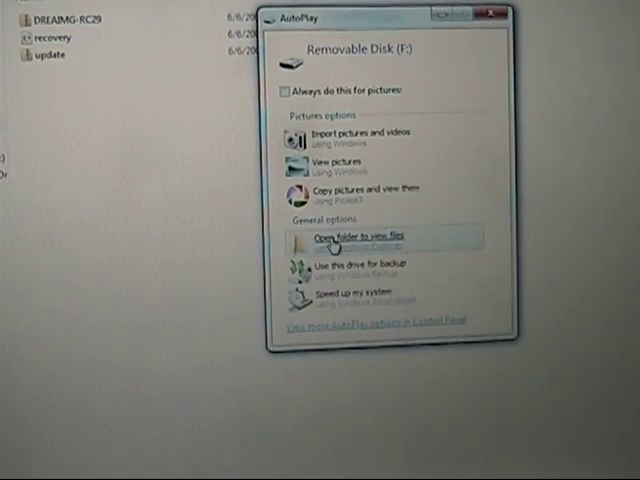
pyautogui.click(339, 234)
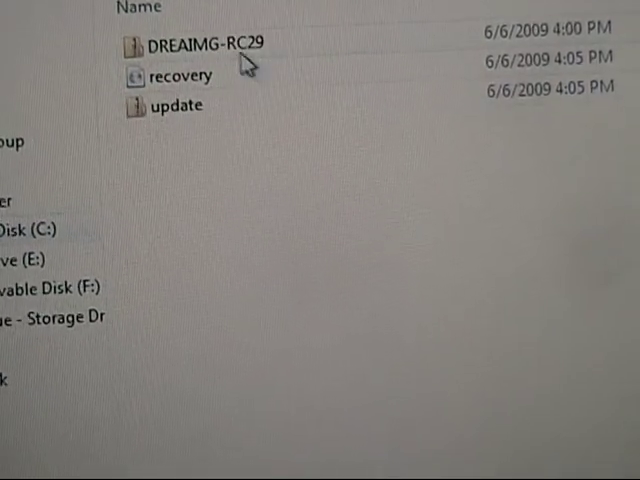
pyautogui.rightClick(200, 63)
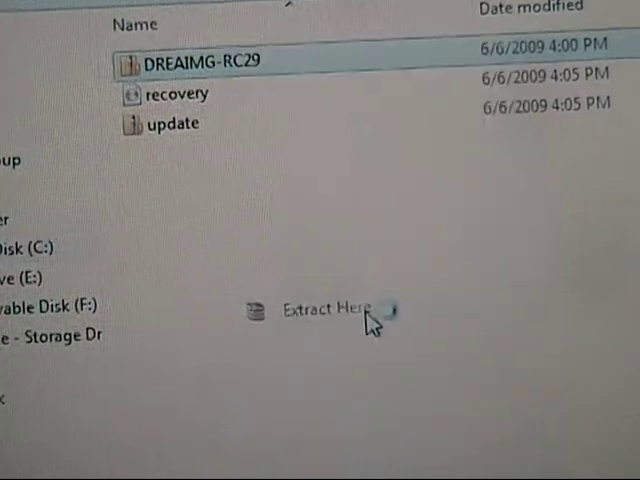
pyautogui.click(320, 308)
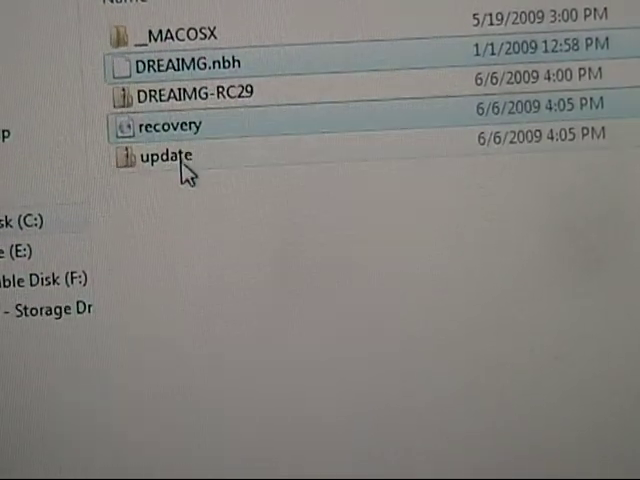
# Step: Select DREAIMG.nbh together with recovery and update on the F: drive root
pyautogui.click(163, 156)
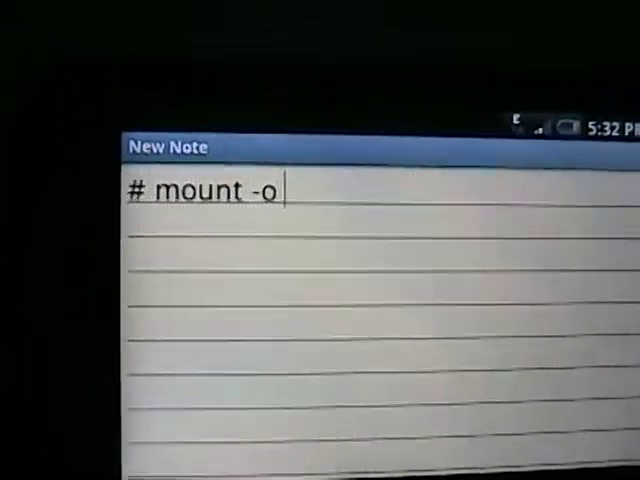
# Step: Type '# flash_image recovery recovery.img' into the note and start a '# cat' line
pyautogui.write('rw')
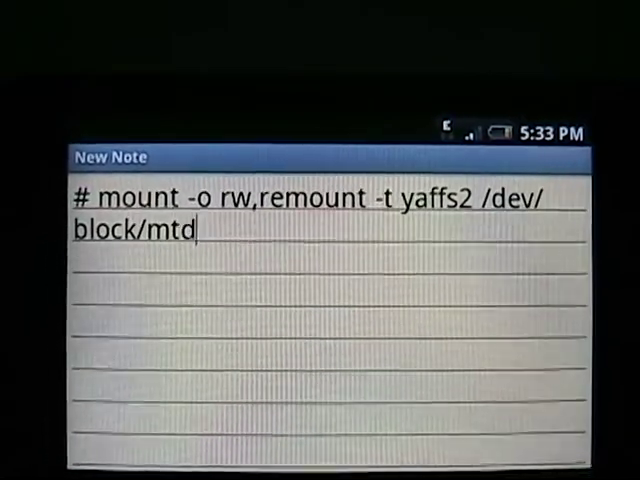
pyautogui.write('block3 /system')
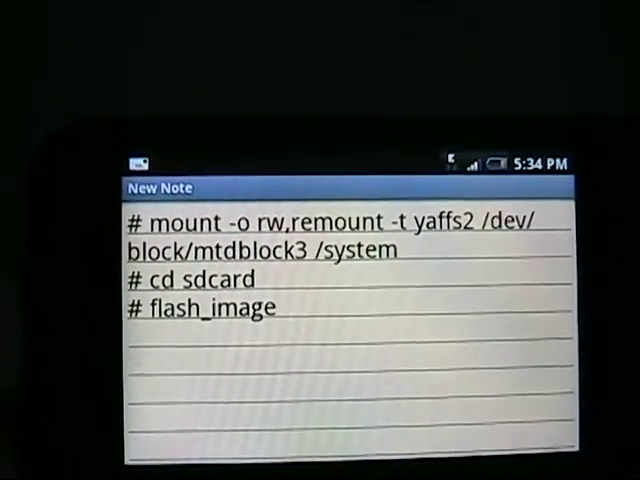
pyautogui.write('recovery')
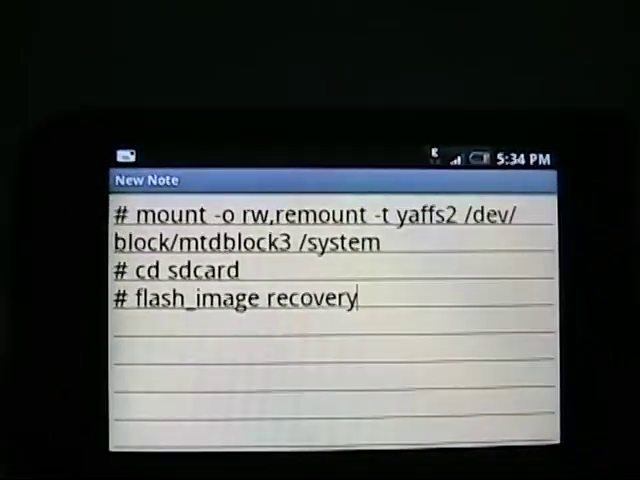
pyautogui.write('recov')
pyautogui.click(332, 326)
pyautogui.write('# cat')
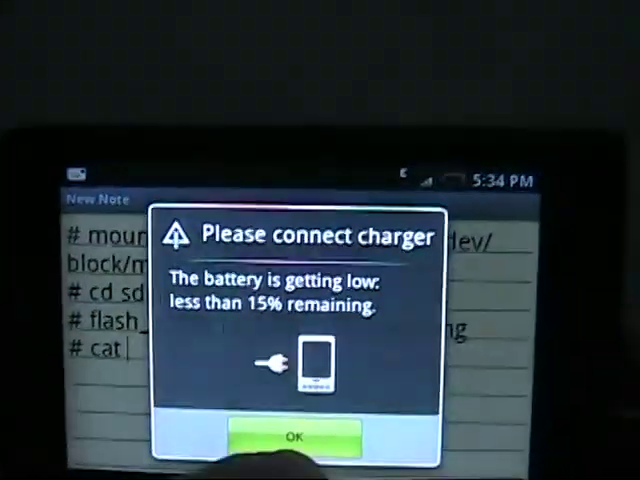
# Step: Dismiss the charger warning and extend the cat line to 'recovery.img > /sys'
pyautogui.click(295, 438)
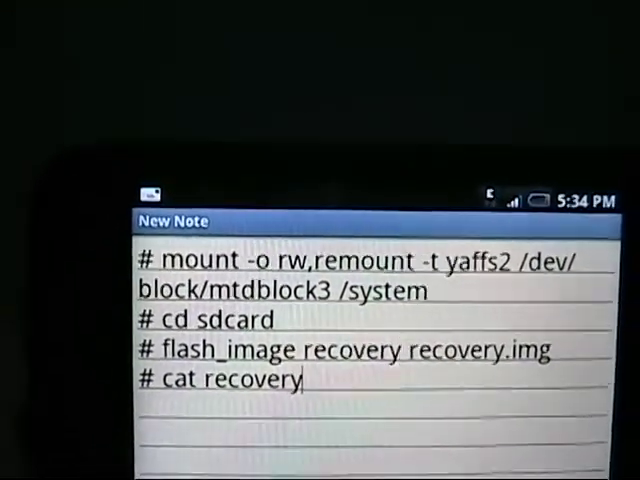
pyautogui.write('.im')
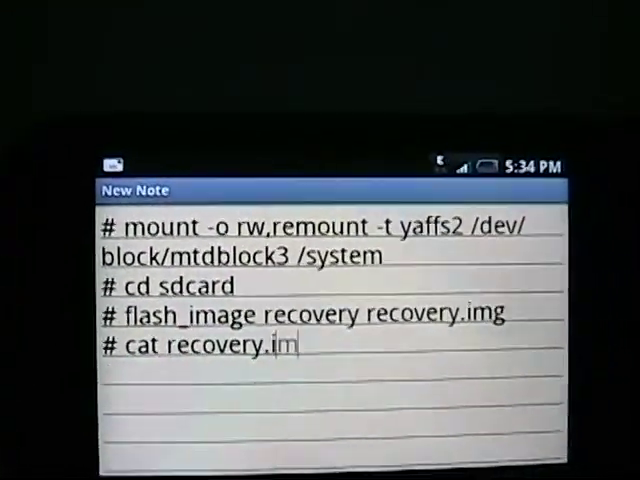
pyautogui.write('g >')
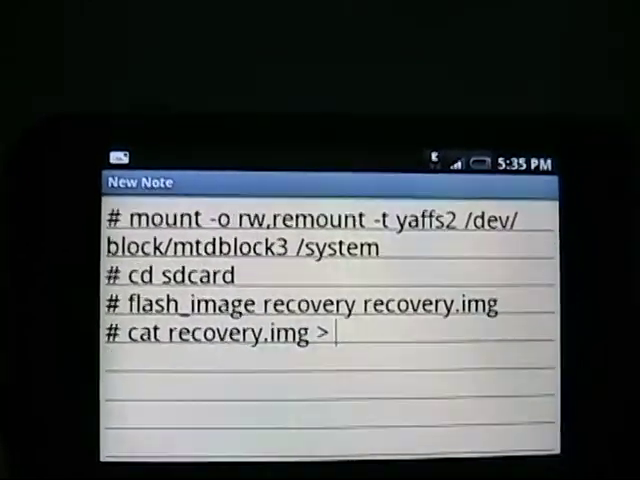
pyautogui.write('/sys')
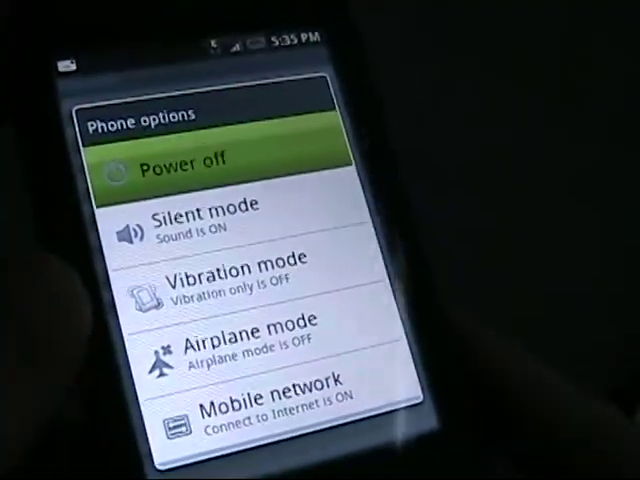
# Step: Choose Power off in the phone options to shut down the G1
pyautogui.click(188, 161)
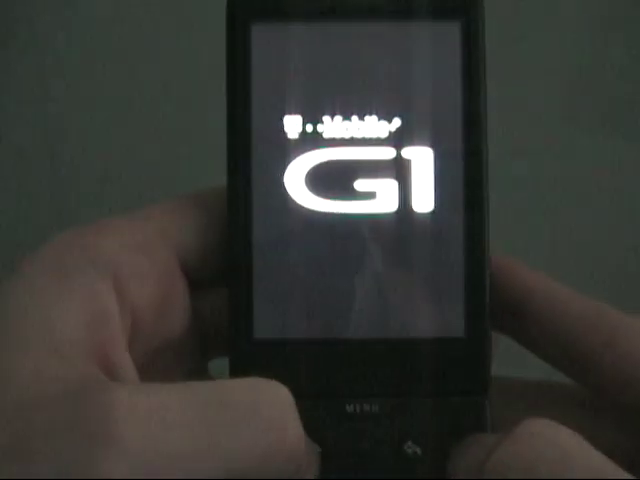